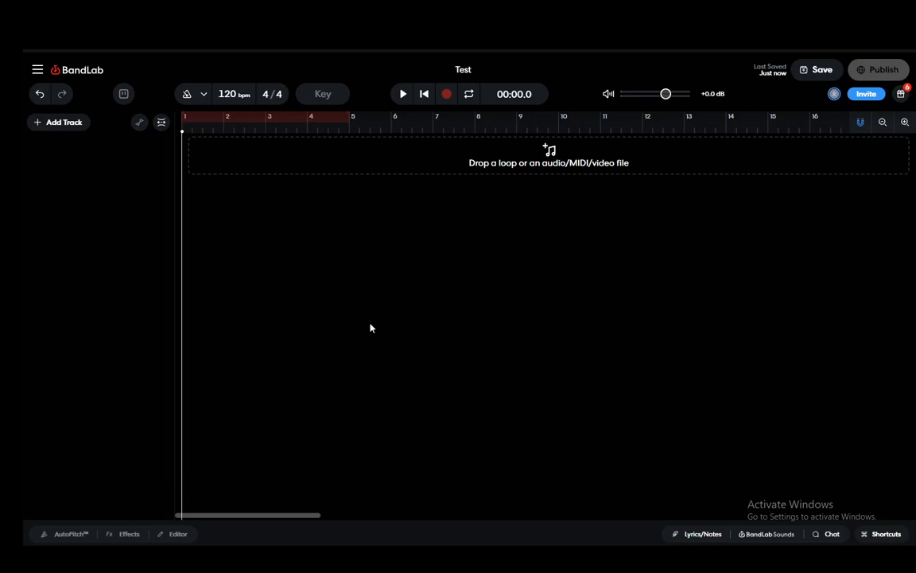
mouse_move(483, 323)
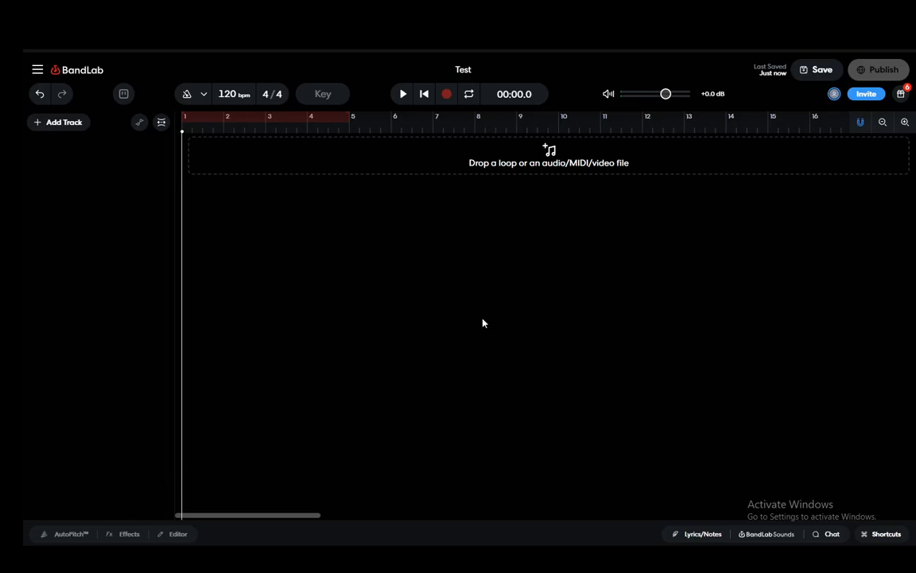
mouse_move(302, 226)
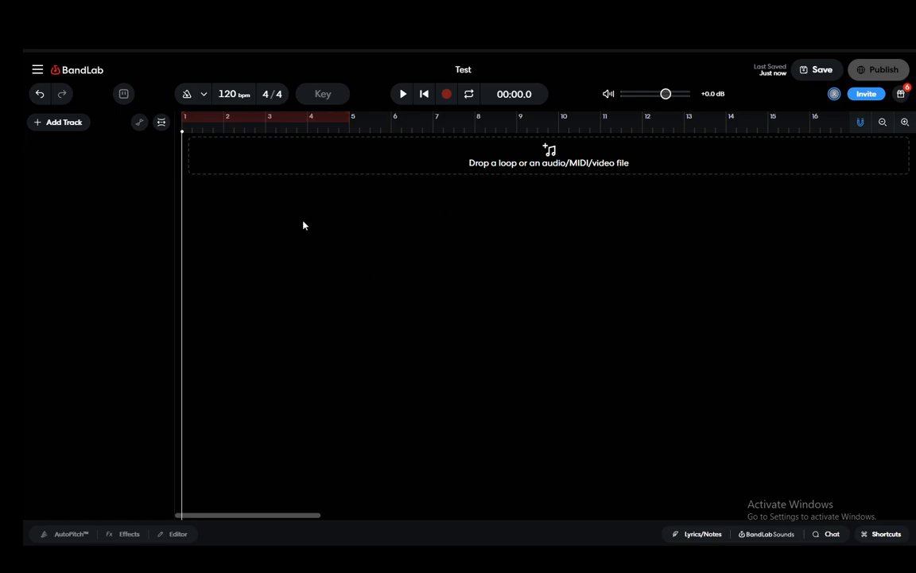
mouse_move(160, 245)
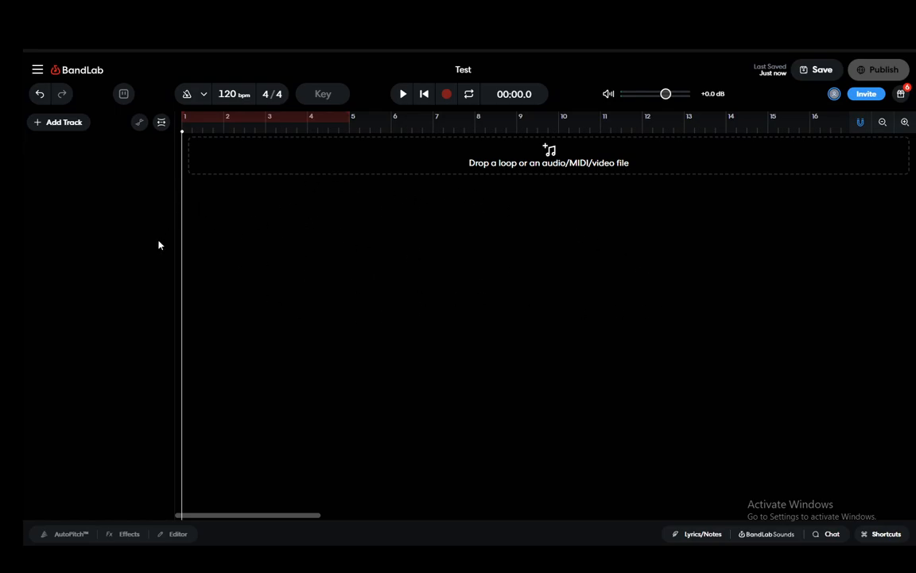
mouse_move(169, 286)
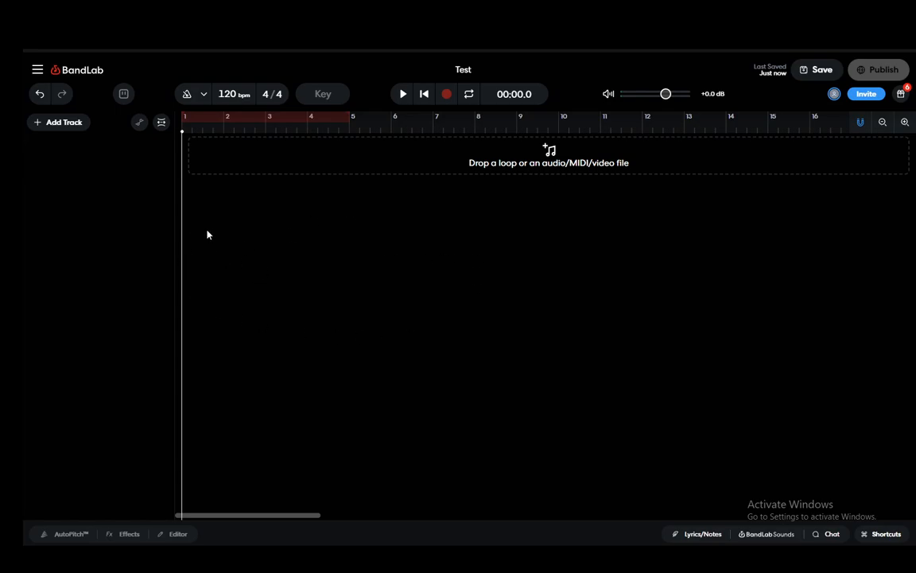
mouse_move(323, 172)
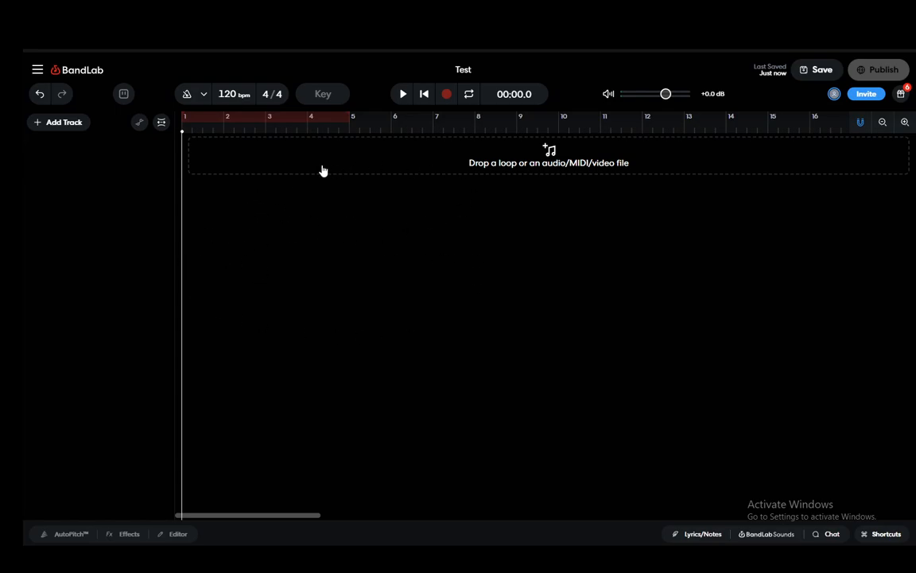
mouse_move(134, 223)
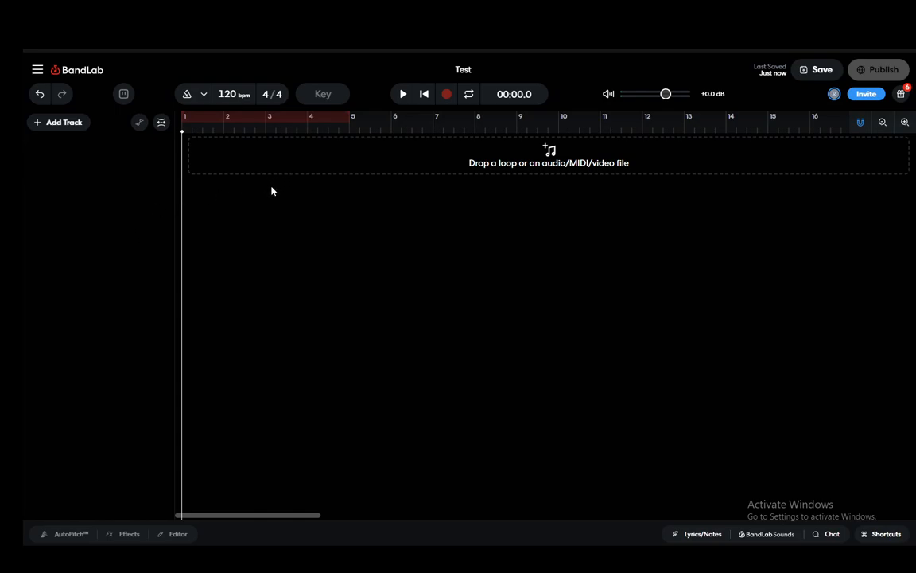
mouse_move(251, 194)
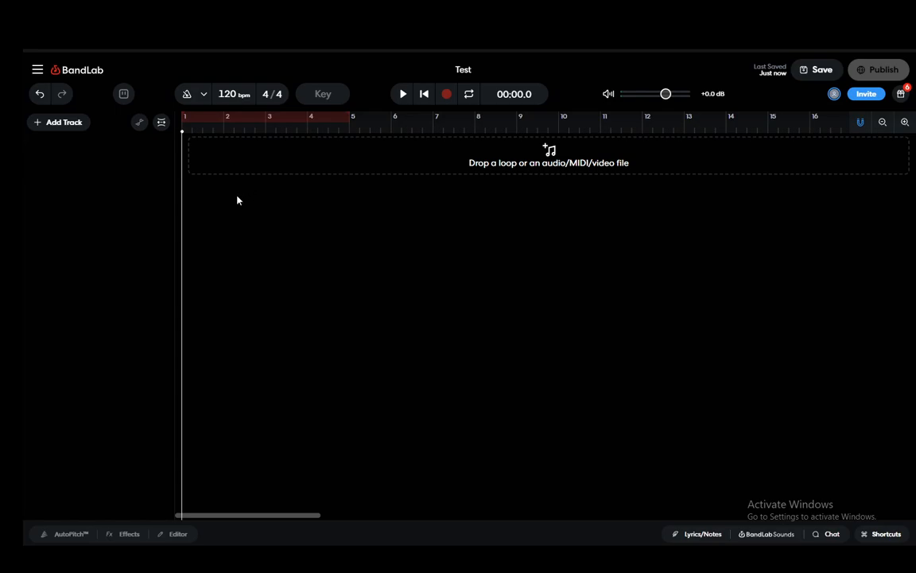
mouse_move(210, 207)
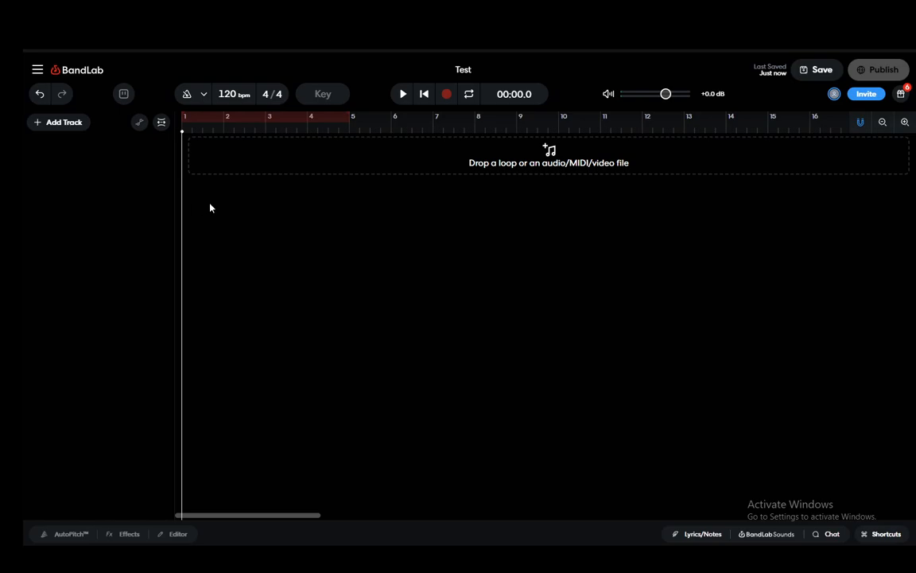
mouse_move(86, 175)
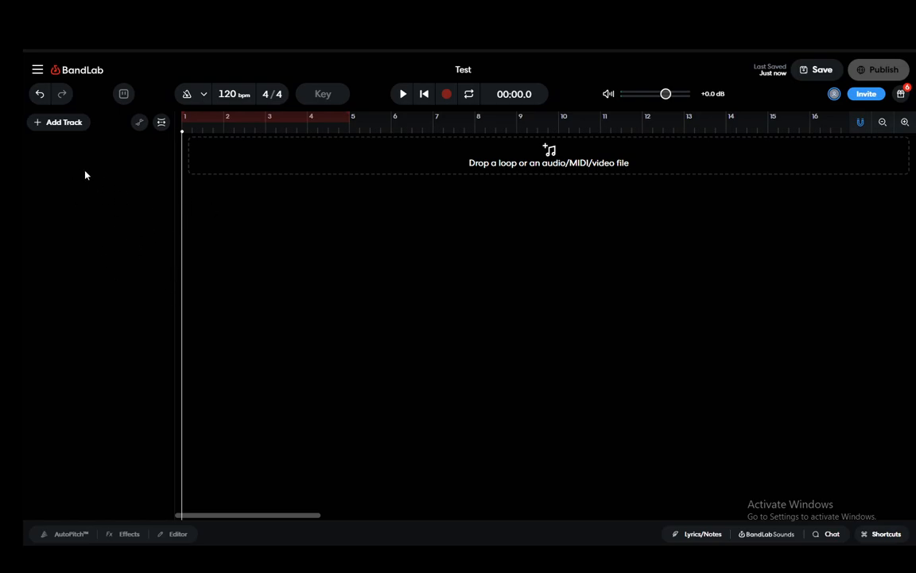
Step: Add a new Voice/Audio track to the empty Test project
click(63, 121)
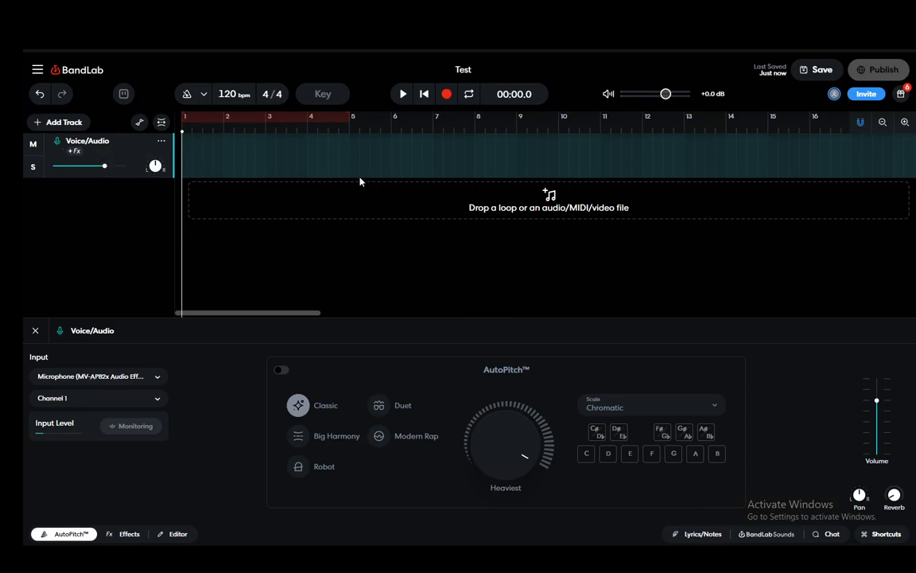
mouse_move(247, 159)
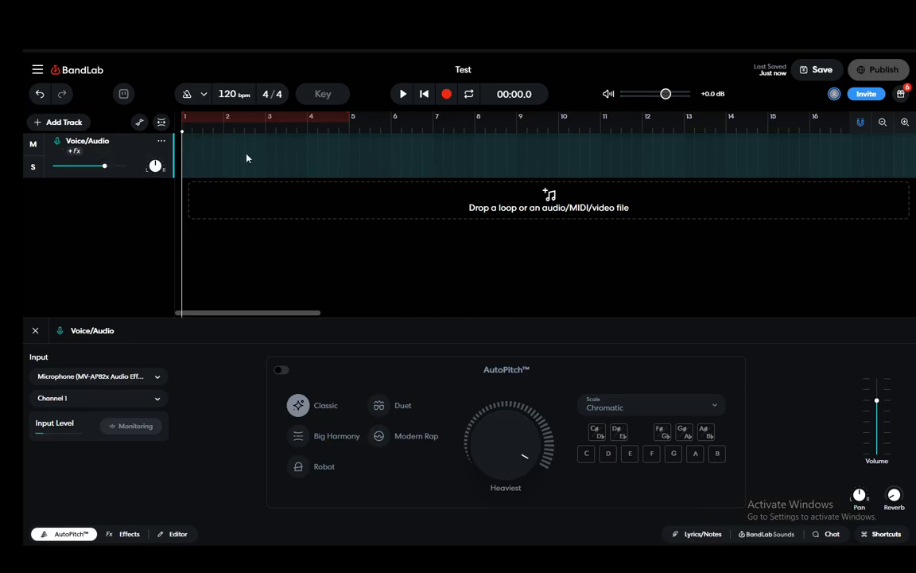
mouse_move(318, 157)
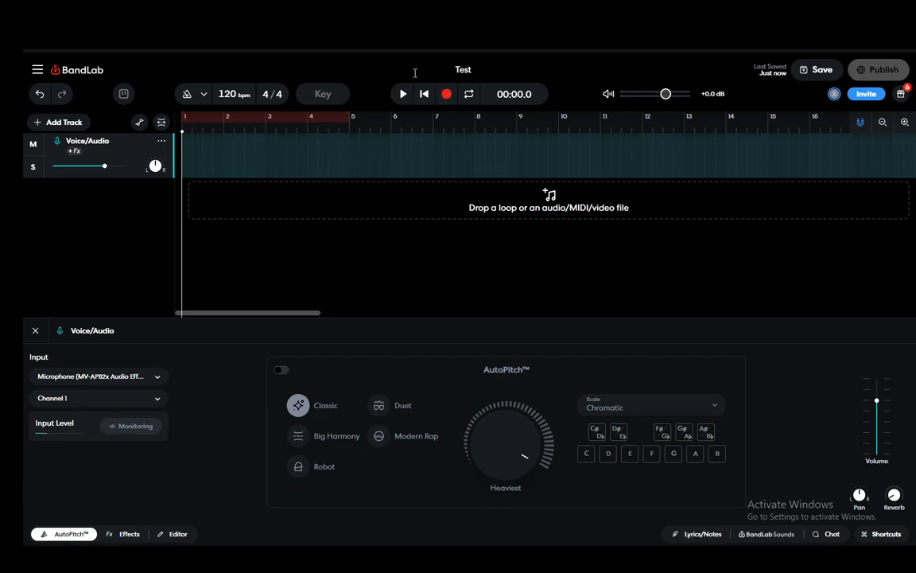
mouse_move(433, 308)
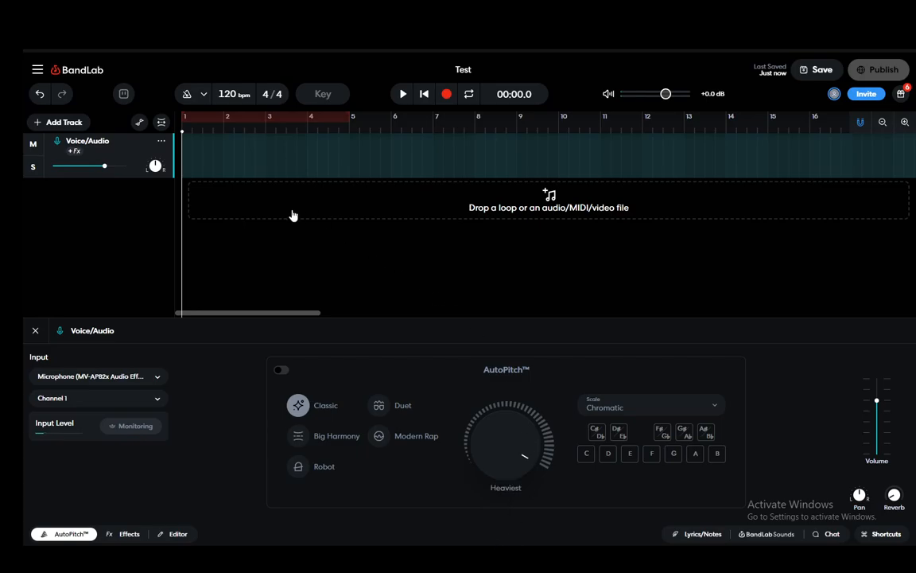
mouse_move(219, 182)
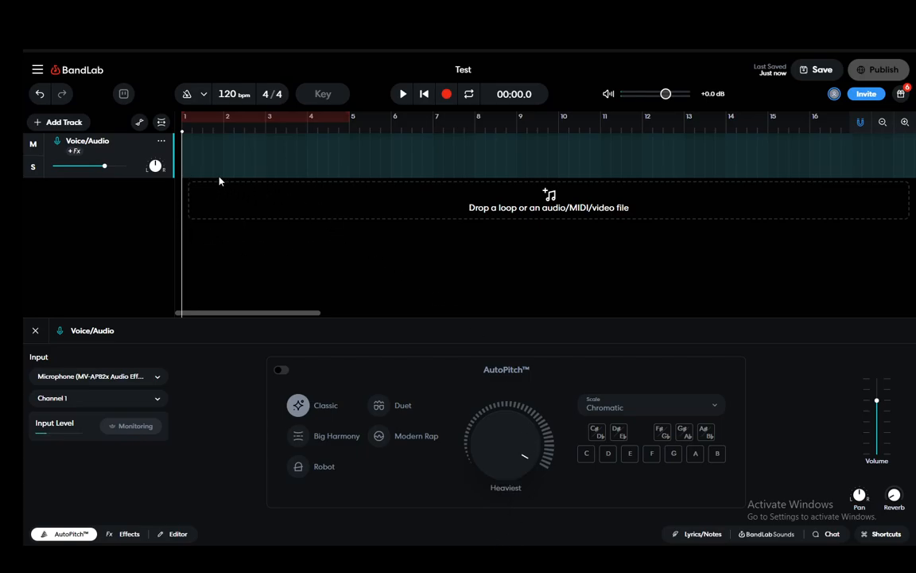
mouse_move(115, 191)
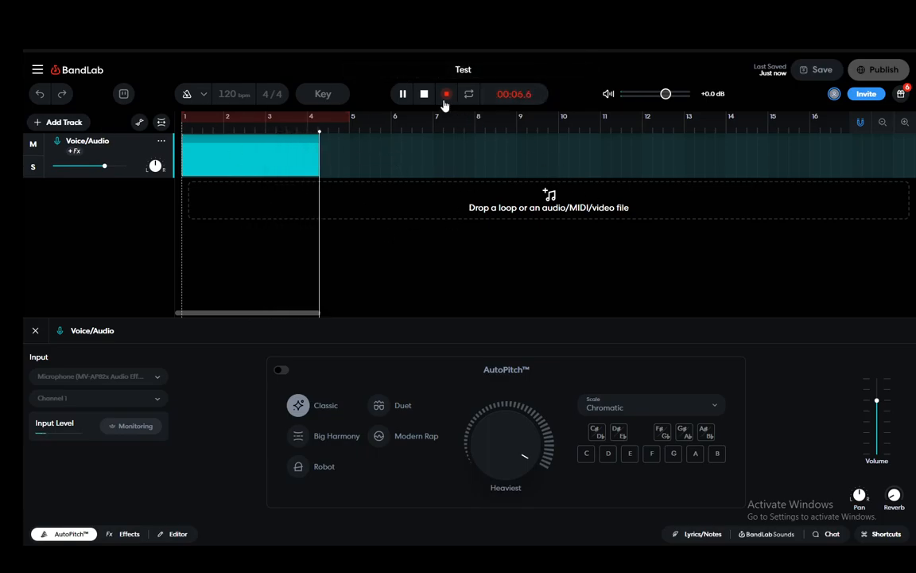
Step: Stop the recording so a short audio clip lands at the start of the Voice/Audio track
click(423, 94)
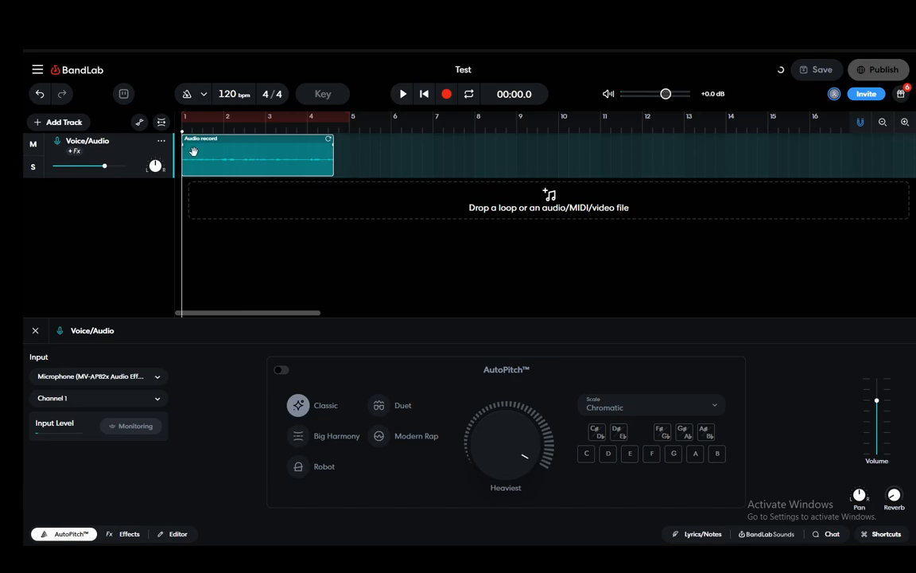
click(821, 70)
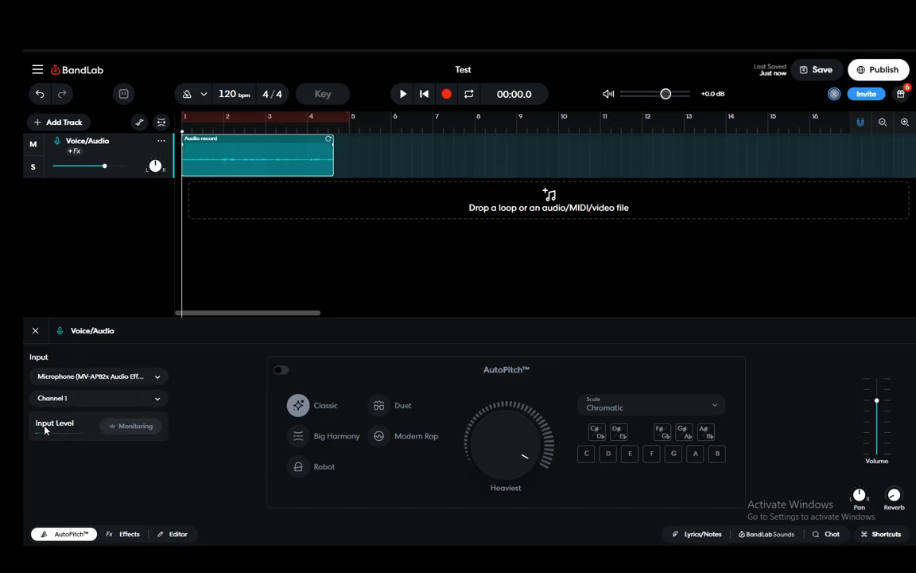
mouse_move(167, 417)
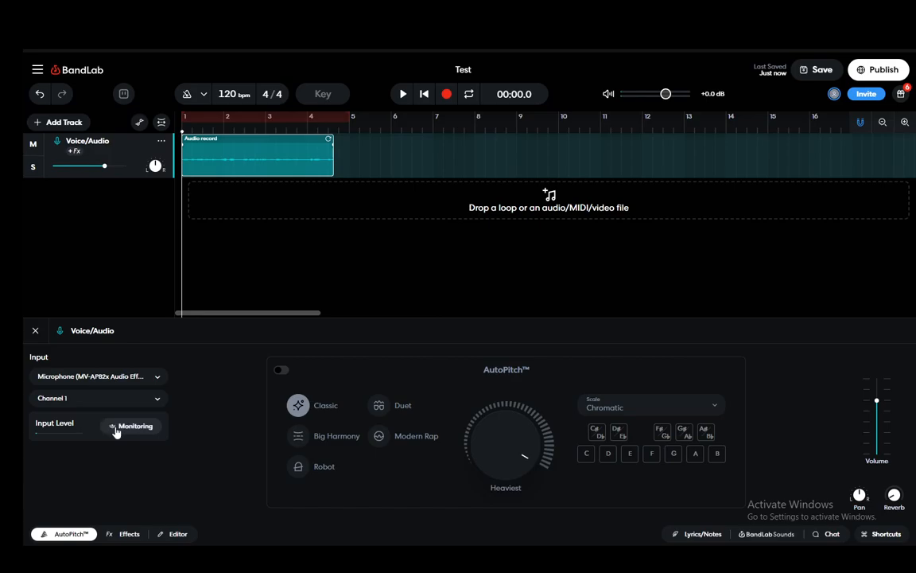
mouse_move(167, 458)
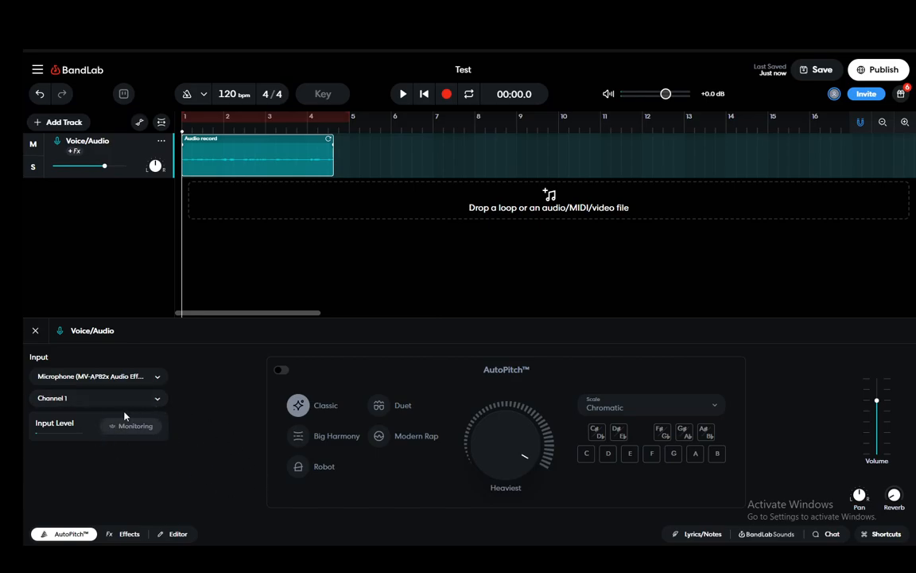
mouse_move(203, 442)
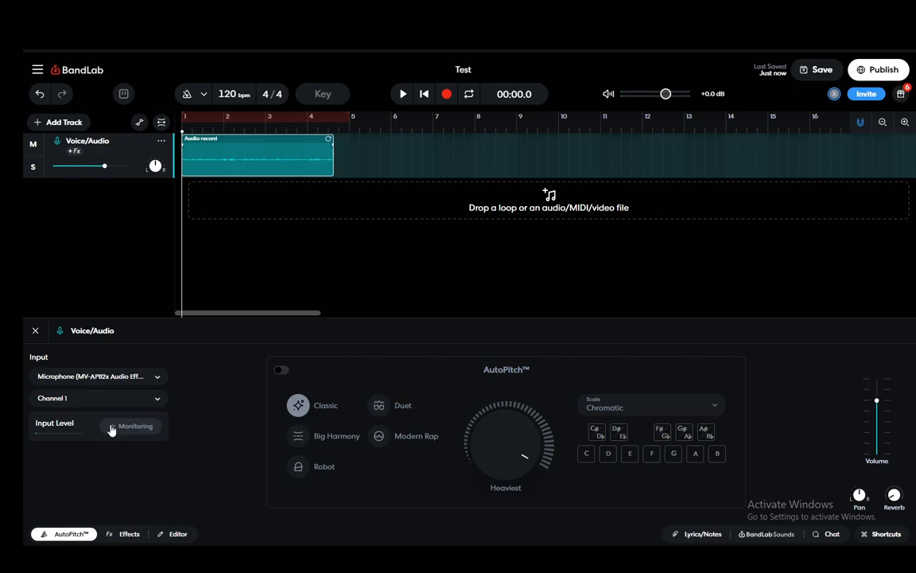
mouse_move(213, 459)
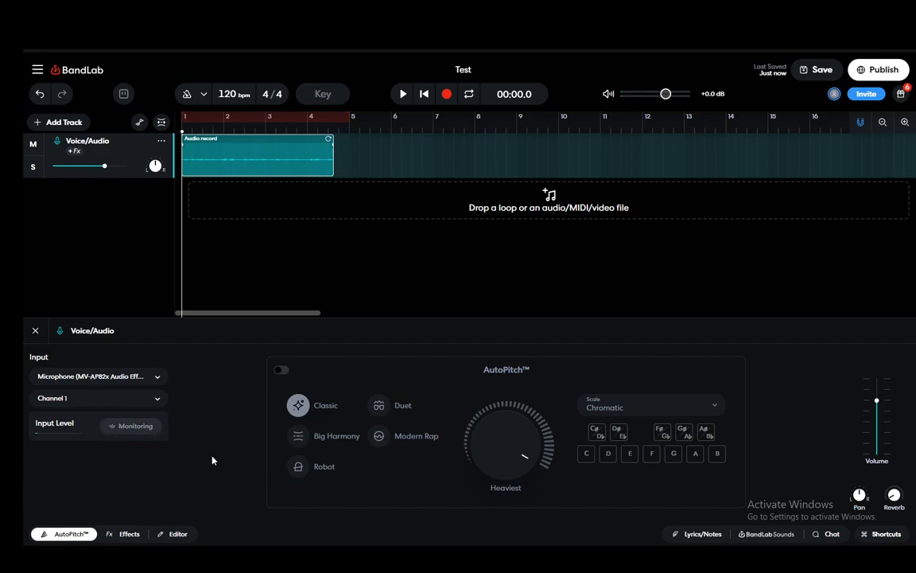
mouse_move(156, 436)
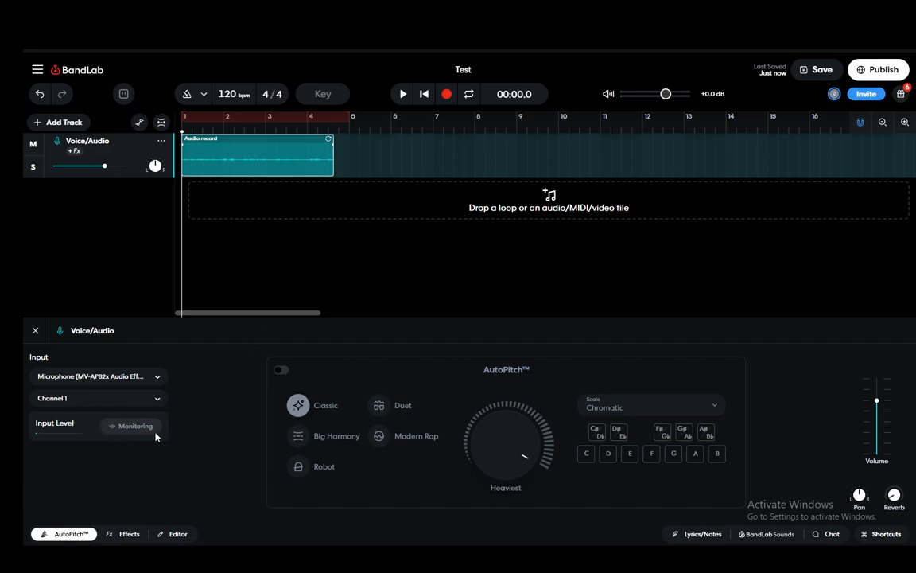
click(135, 427)
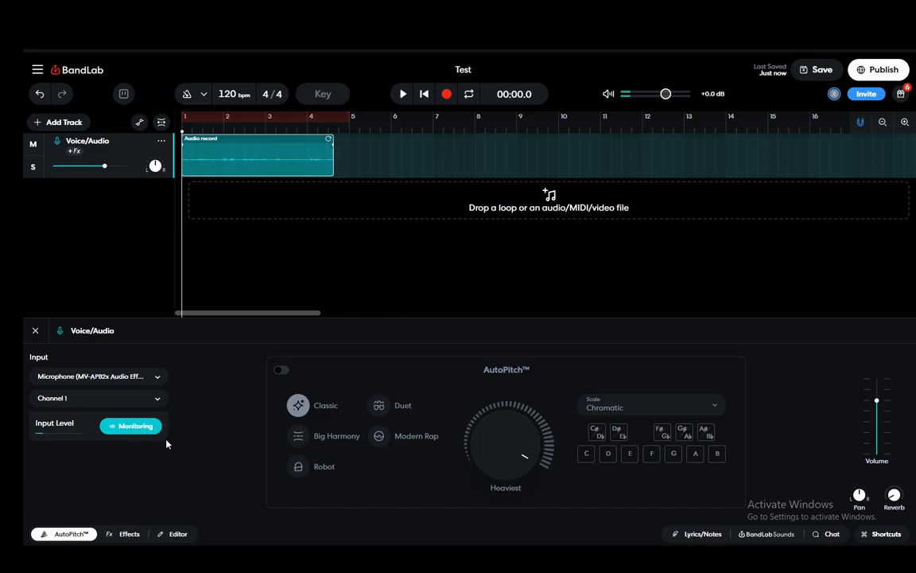
click(131, 426)
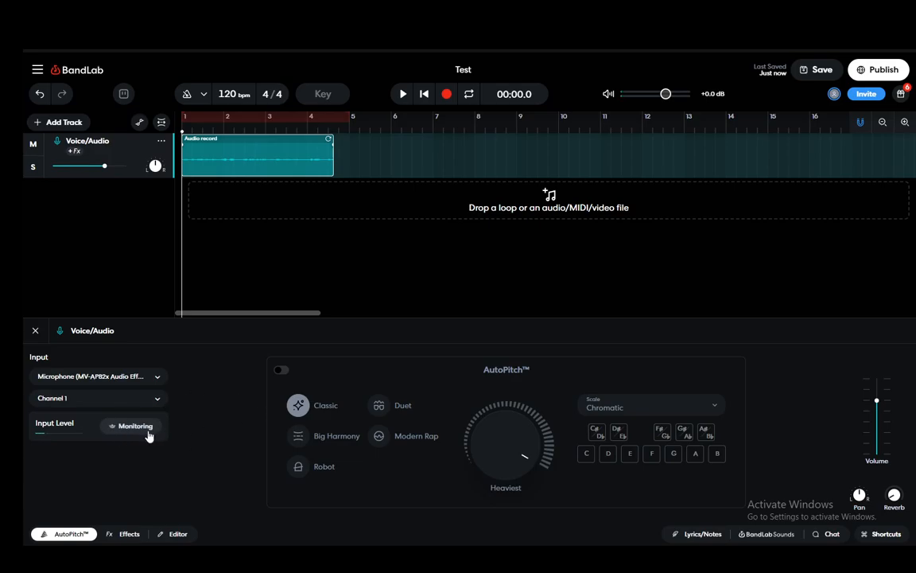
click(135, 426)
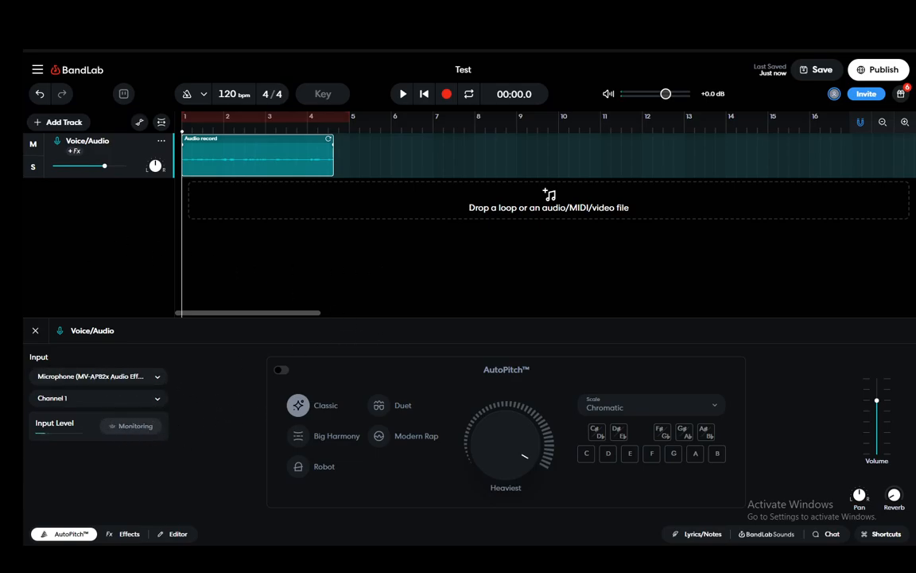
mouse_move(199, 407)
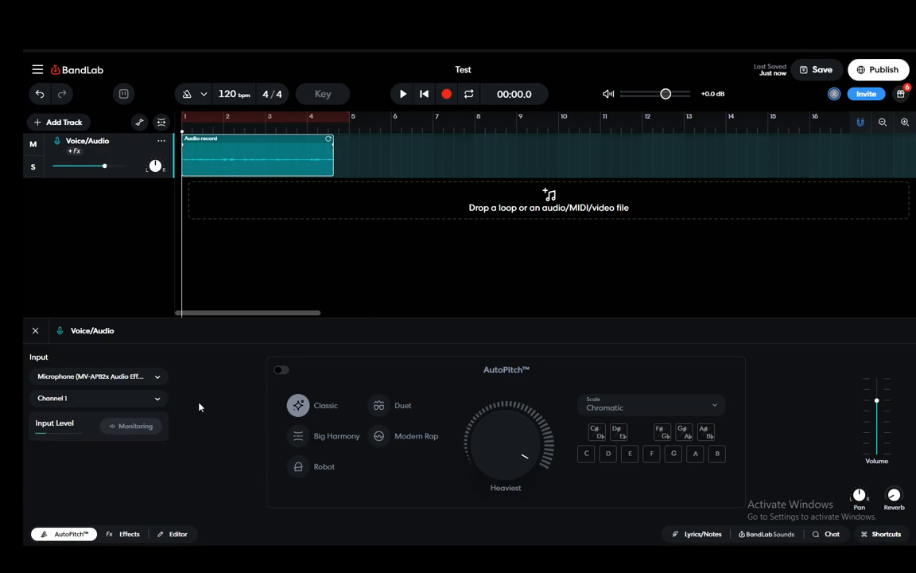
mouse_move(125, 312)
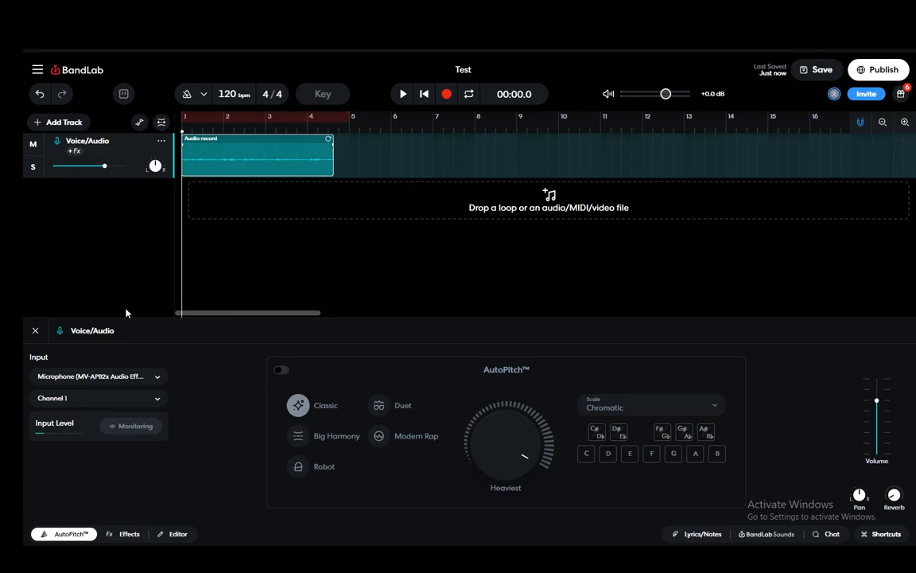
mouse_move(126, 263)
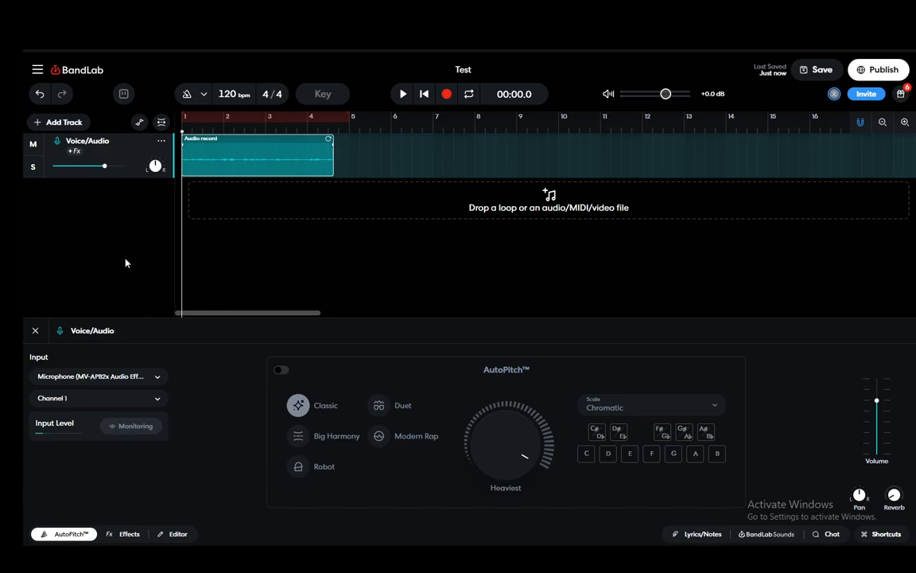